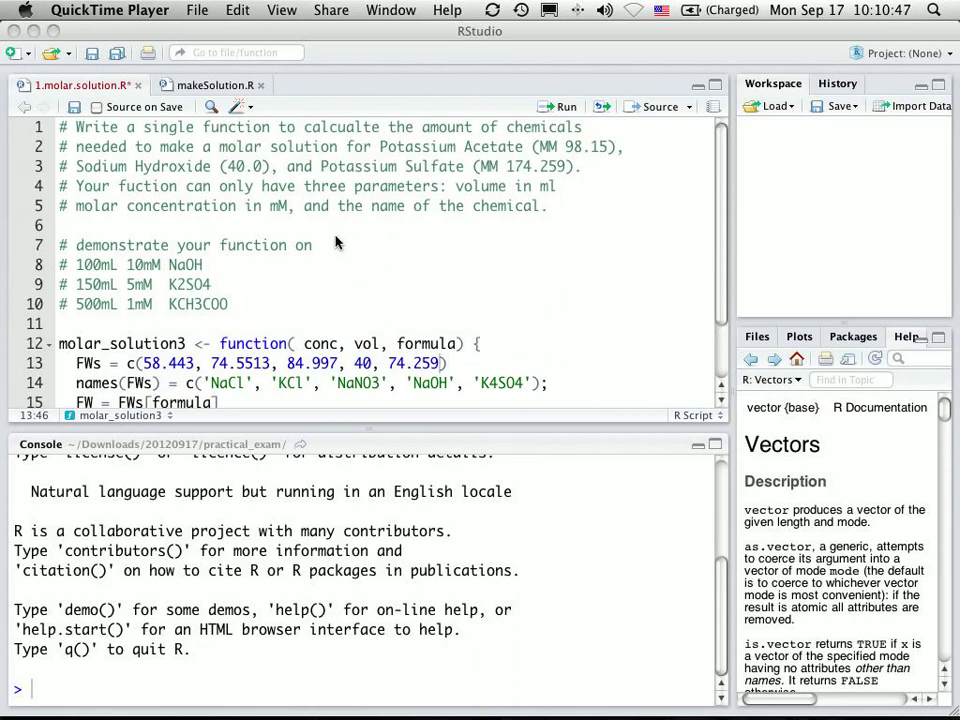
{"action": "mouse_move", "coordinate": [313, 146]}
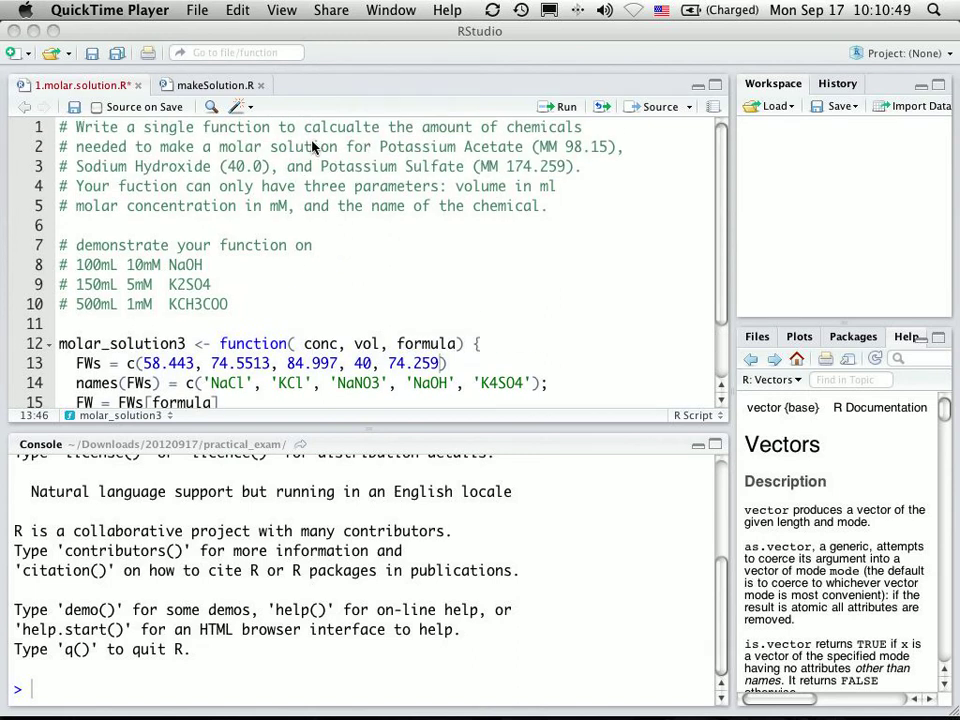
{"action": "mouse_move", "coordinate": [377, 238]}
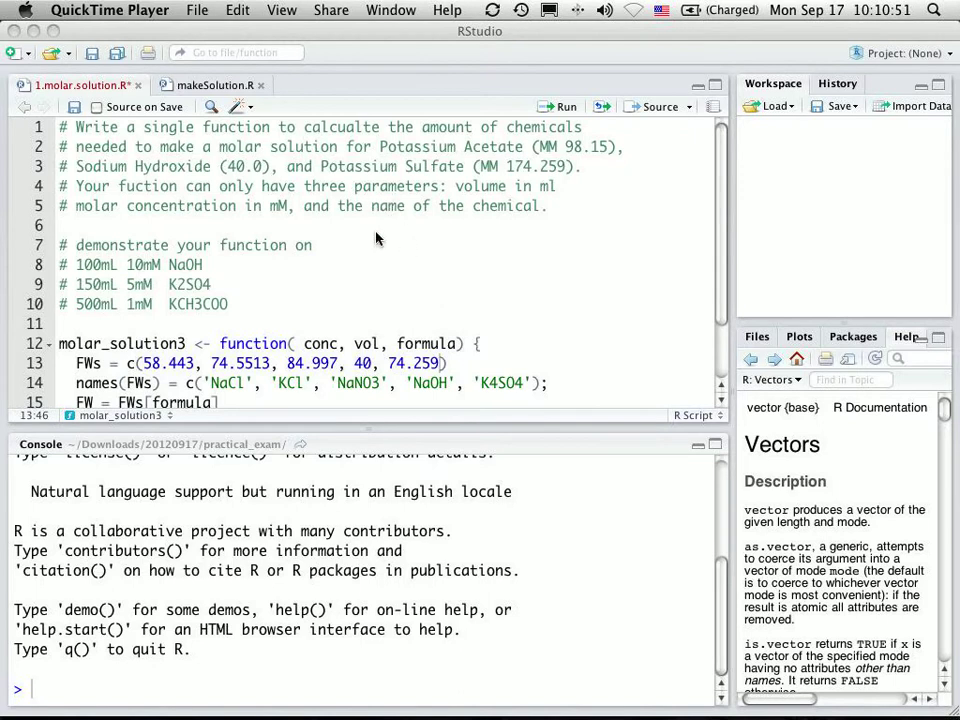
{"action": "mouse_move", "coordinate": [385, 196]}
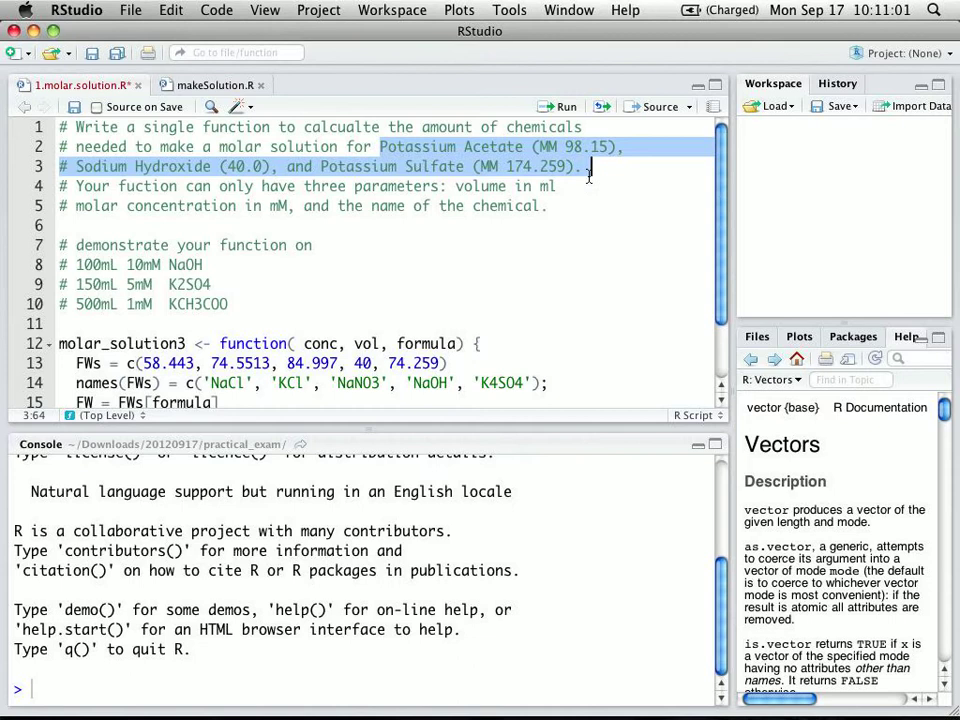
- Append 'KAc' to the chemical names vector and 98.15 to the molar mass vector
{"action": "scroll", "scroll_direction": "down", "scroll_amount": 3}
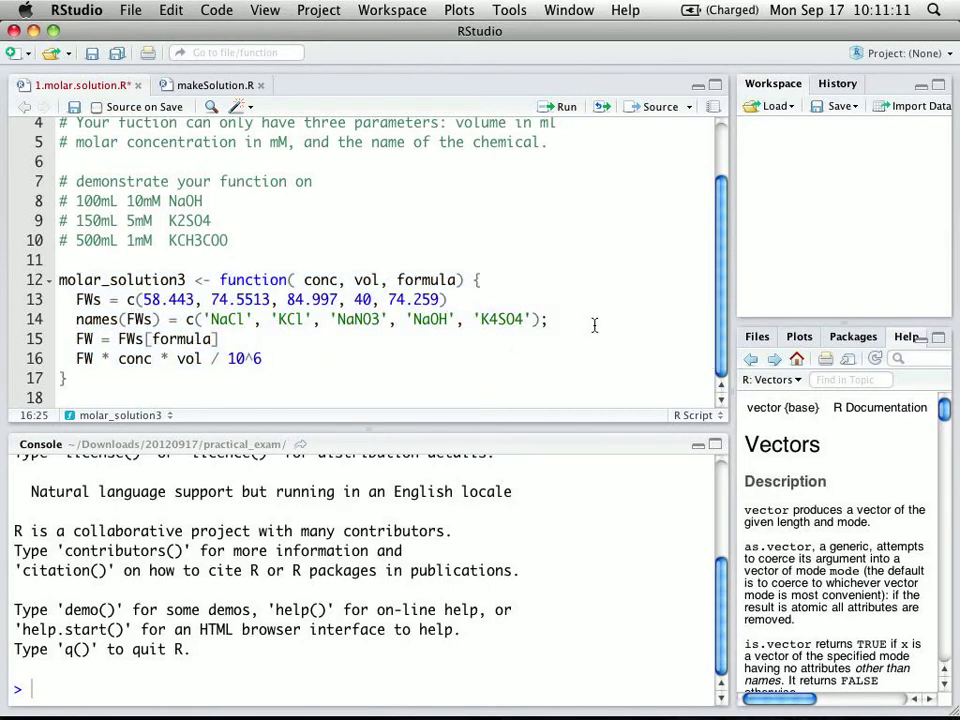
{"action": "left_click", "coordinate": [549, 319]}
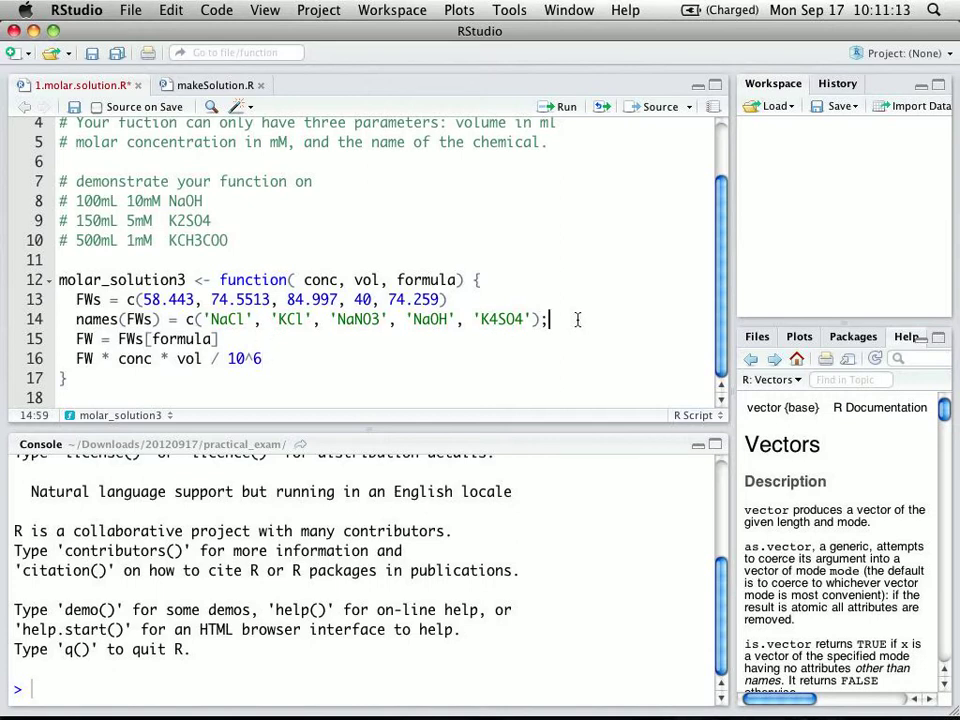
{"action": "left_click", "coordinate": [535, 319]}
{"action": "type", "text": ", "}
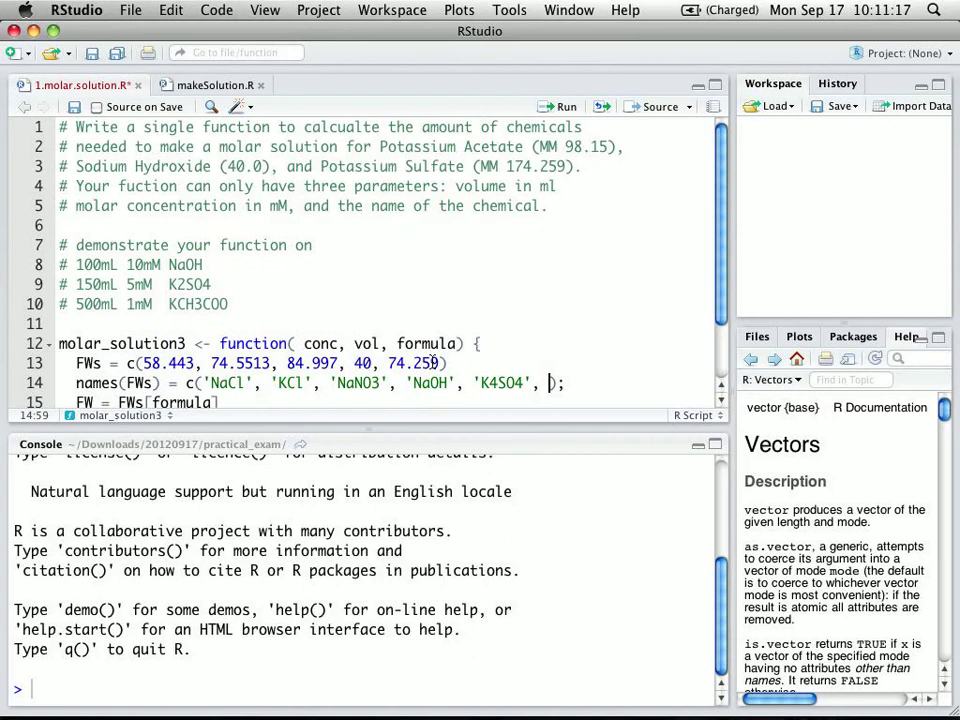
{"action": "double_click", "coordinate": [430, 383]}
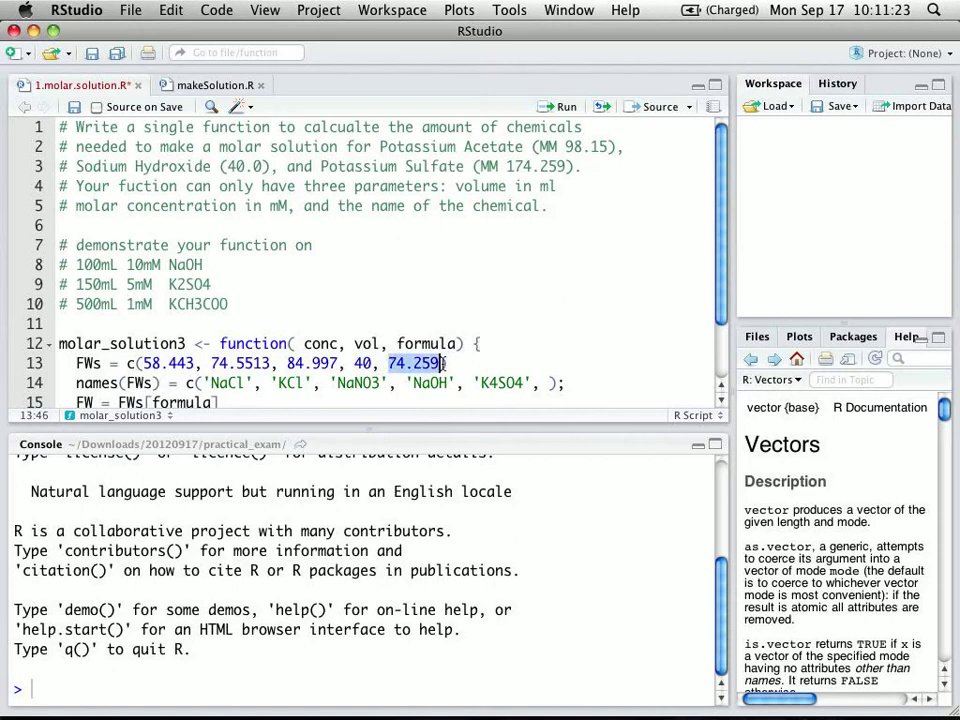
{"action": "left_click", "coordinate": [560, 383]}
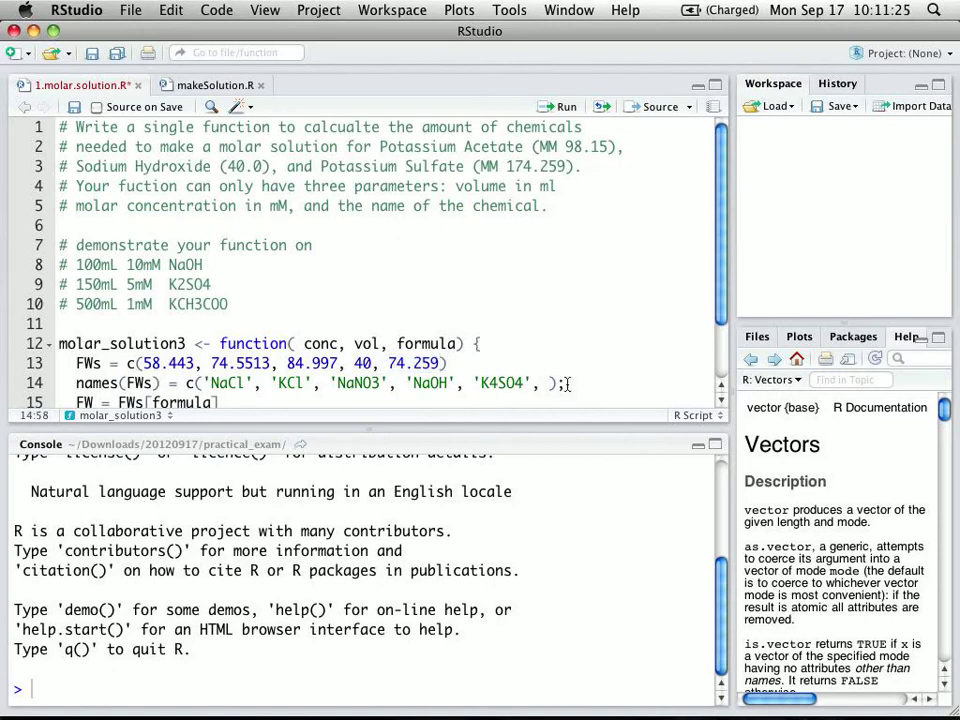
{"action": "type", "text": "'KAc"}
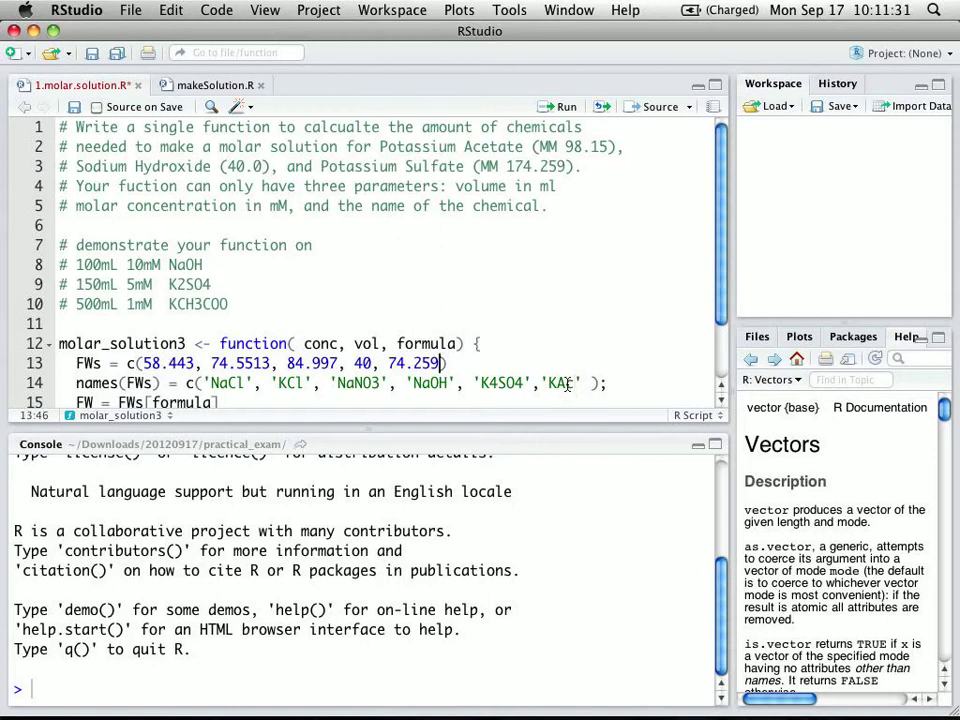
{"action": "type", "text": ", '9'"}
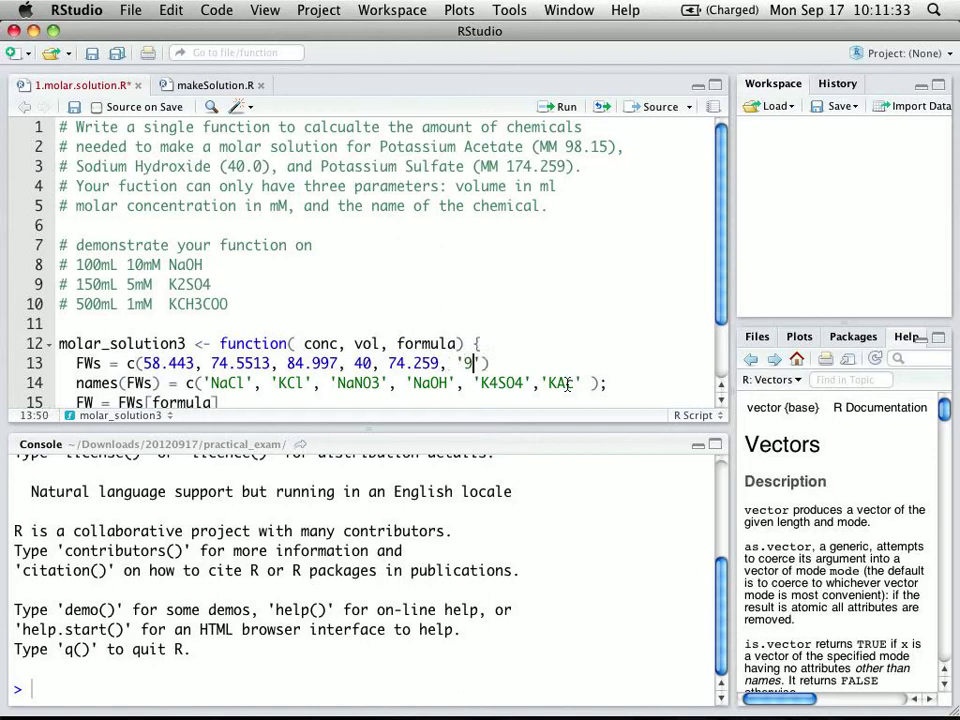
{"action": "type", "text": "8.15"}
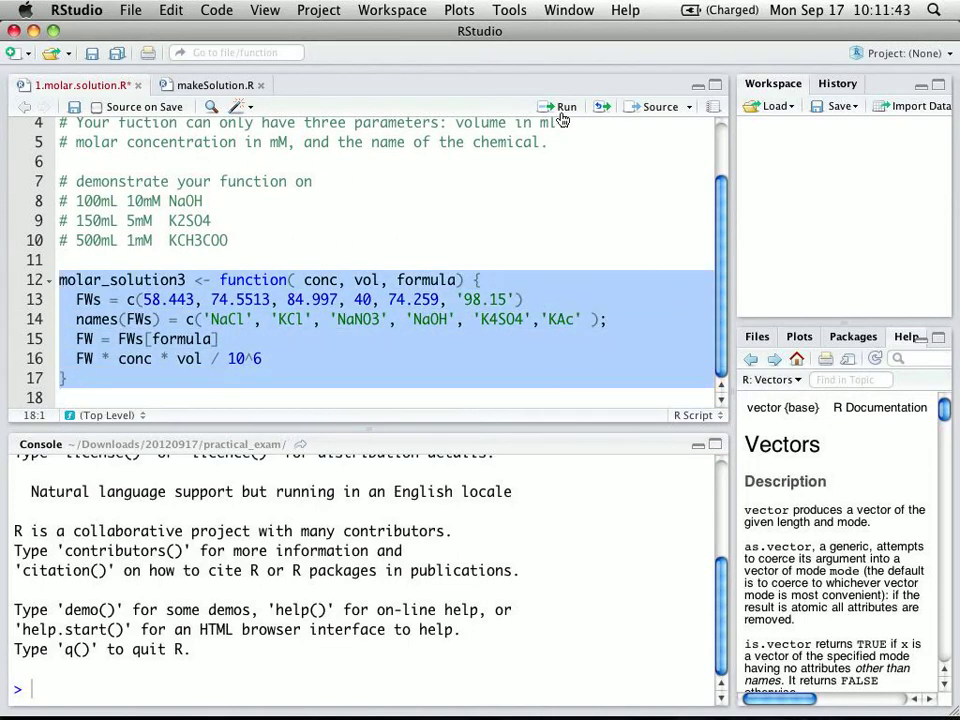
- Run molar_solution3 into the console, rename KAc to KCH3COO, and place demo comments below
{"action": "left_click", "coordinate": [560, 106]}
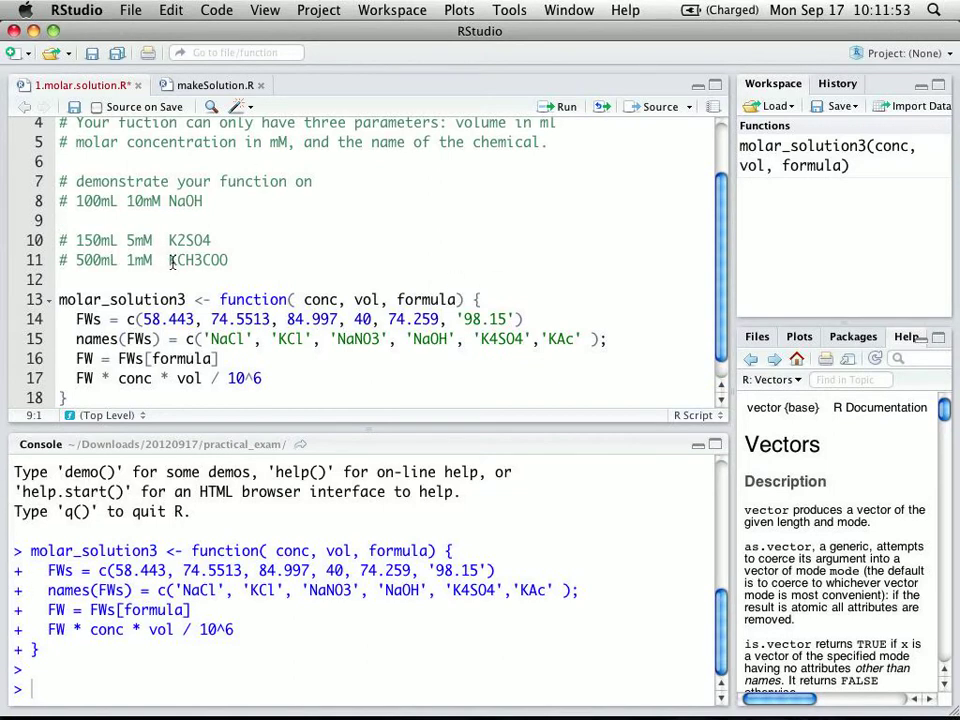
{"action": "double_click", "coordinate": [198, 260]}
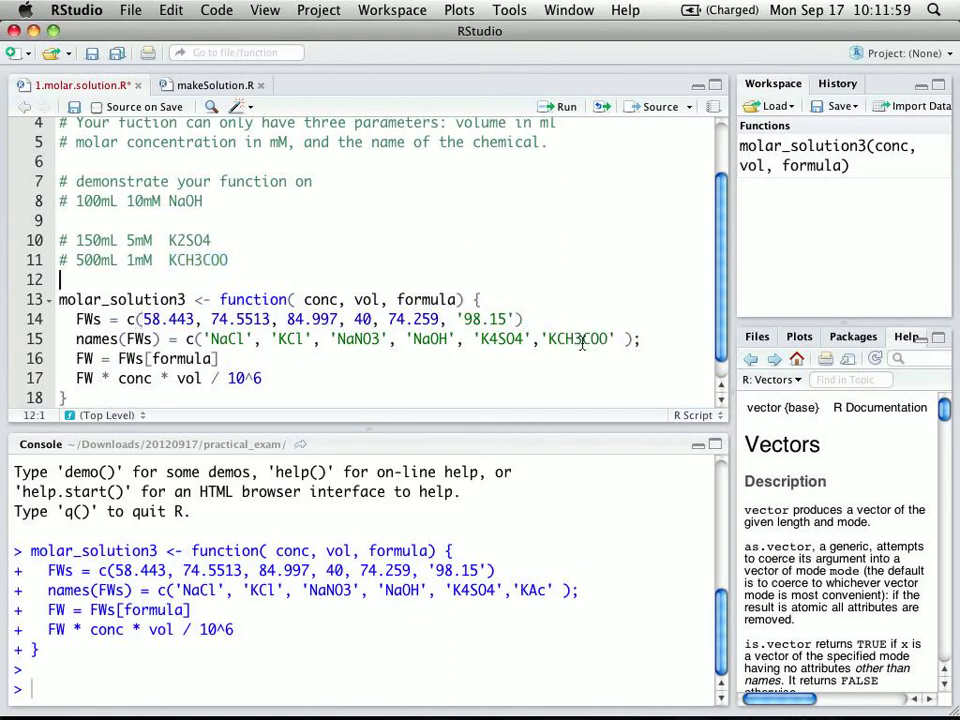
{"action": "left_click", "coordinate": [62, 220]}
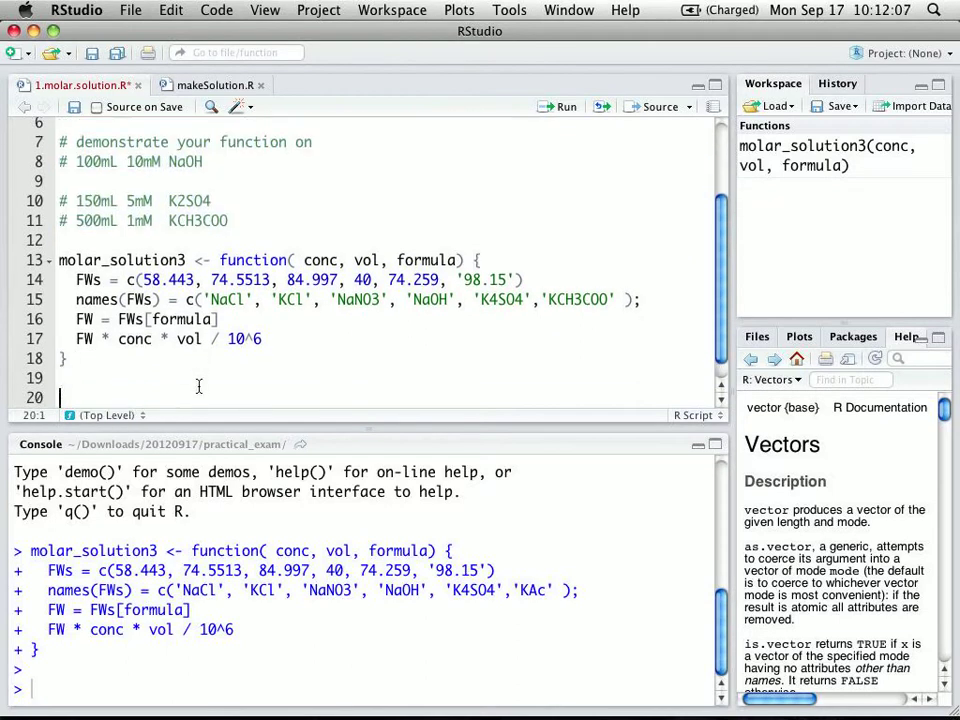
{"action": "scroll", "scroll_direction": "down", "scroll_amount": 3}
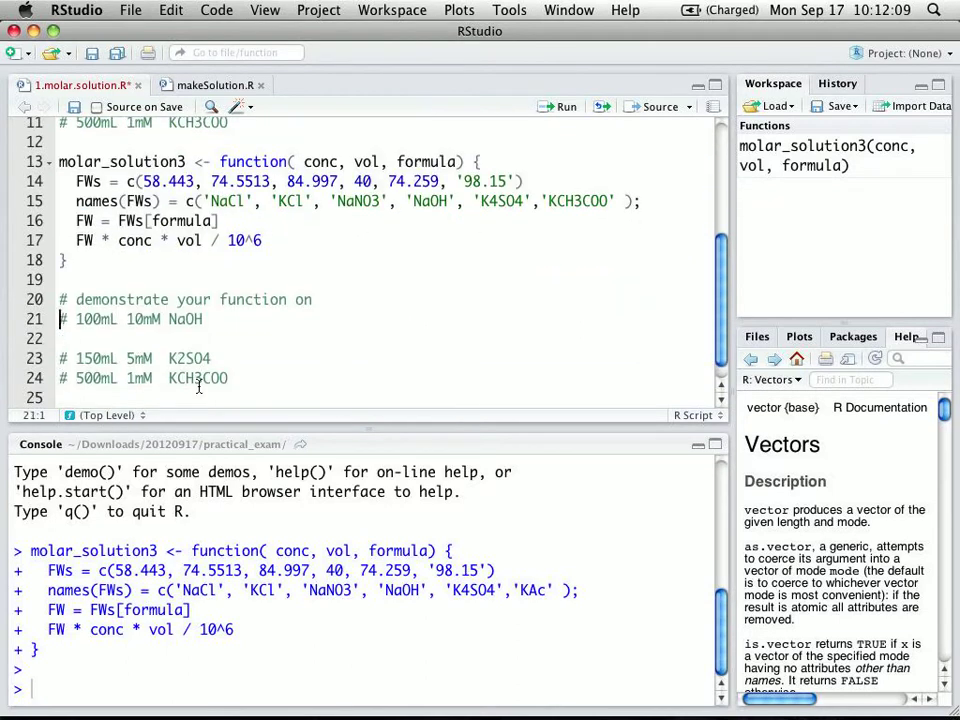
- Add the demo call molar_solution(100, 10, 'NaOH') under its comment
{"action": "type", "text": "molar"}
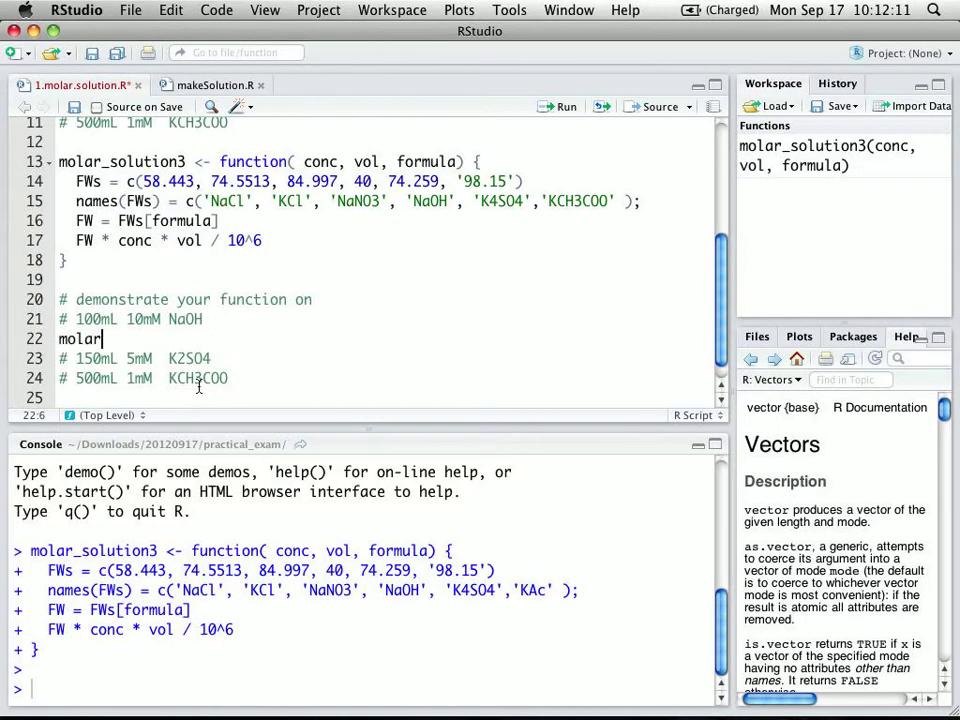
{"action": "type", "text": "_solution("}
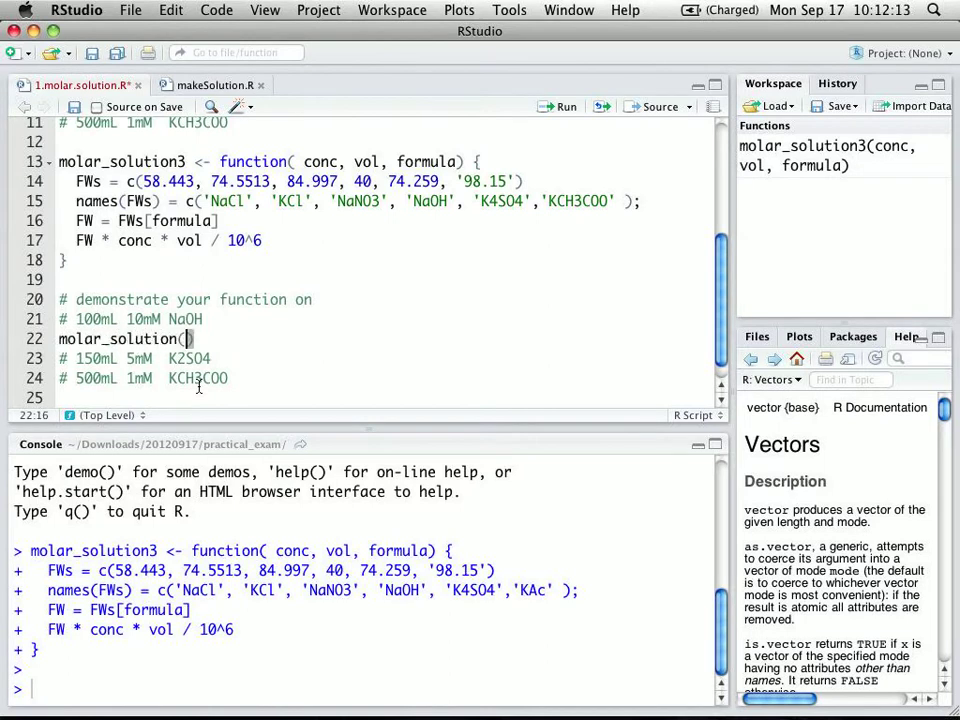
{"action": "type", "text": "100,"}
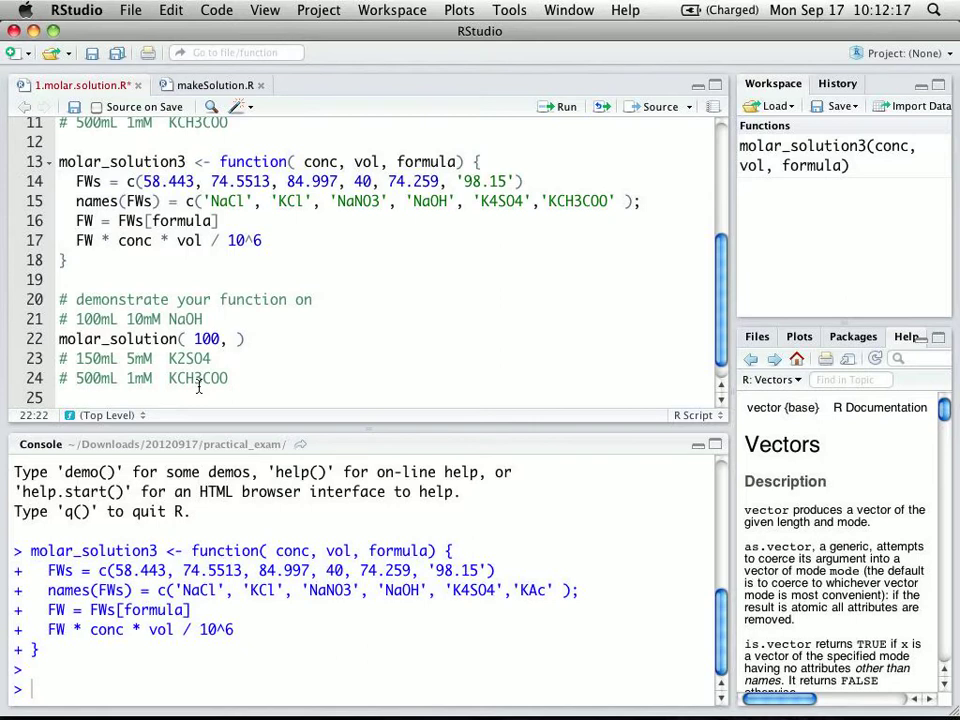
{"action": "type", "text": "10, 'N"}
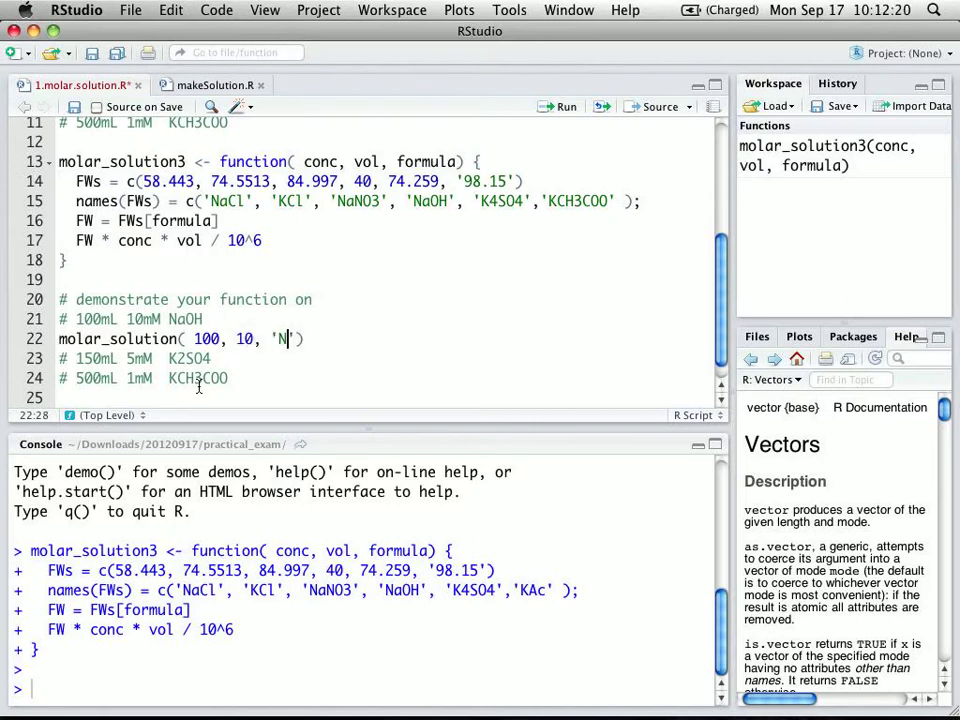
{"action": "type", "text": "aOH"}
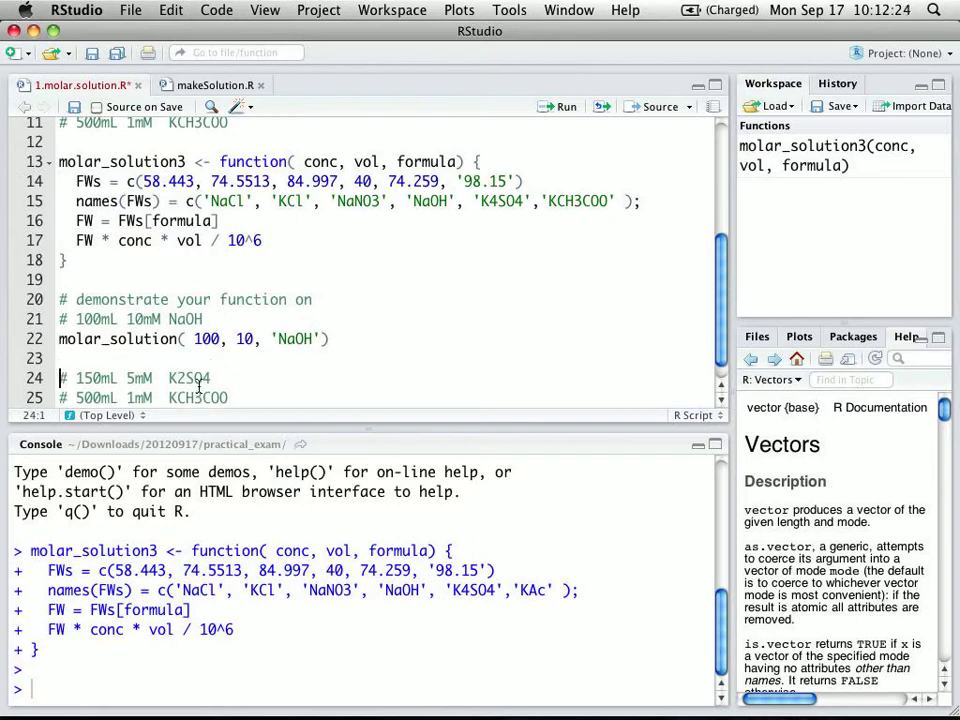
- Add the 150 mL 5 mM K2SO4 demo call, correcting K4SO4 to K2SO4
{"action": "left_click", "coordinate": [62, 339]}
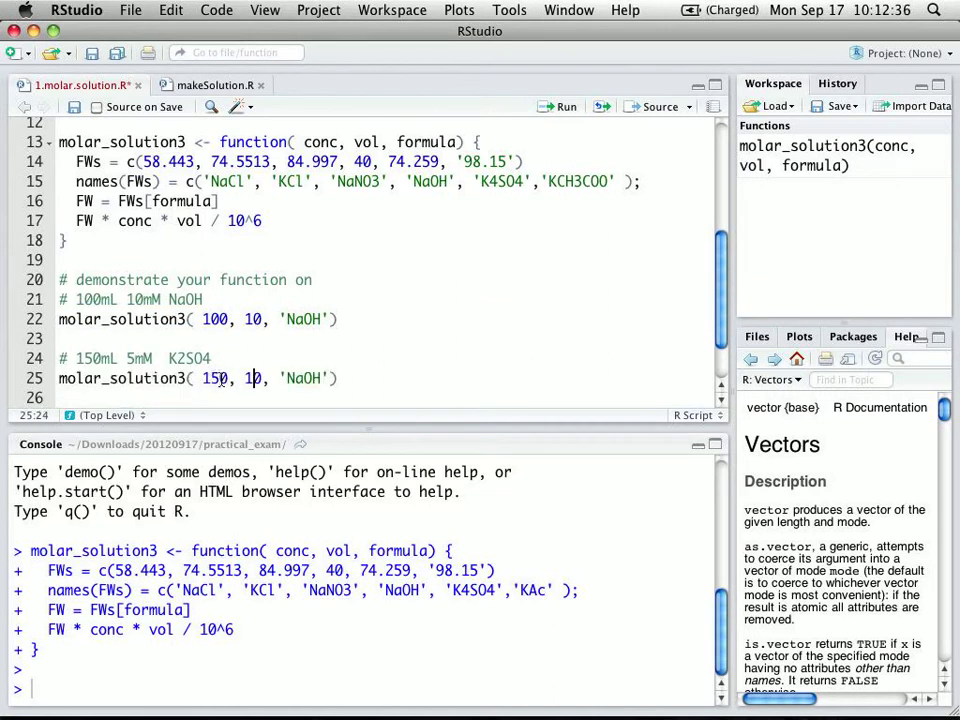
{"action": "type", "text": "5"}
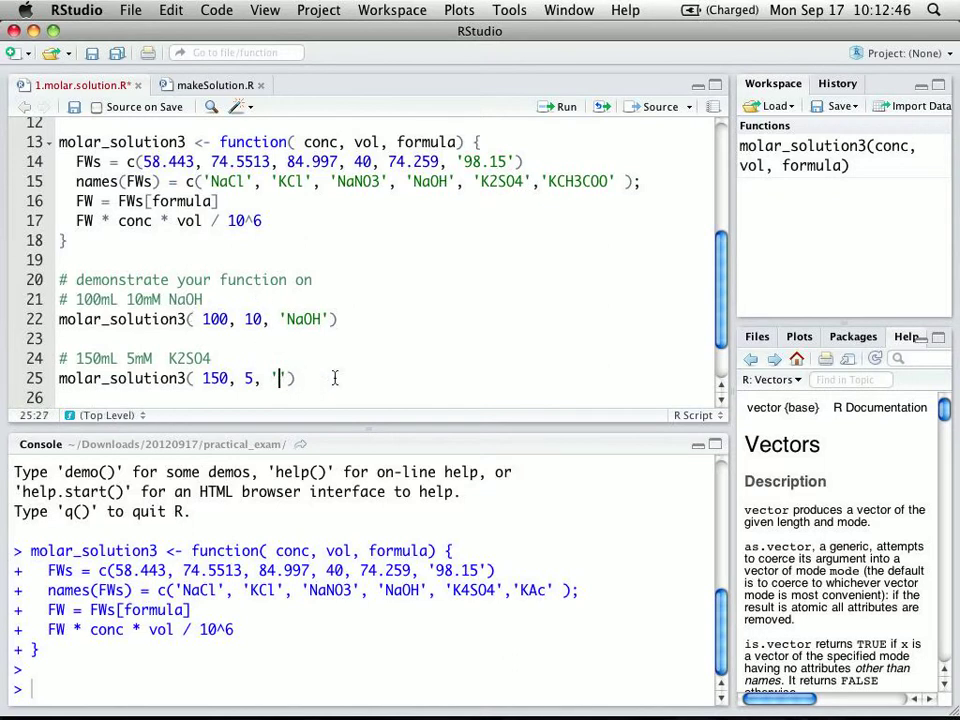
{"action": "type", "text": "K2So4"}
{"action": "type", "text": "# 500mL 1mM  KCH3COO"}
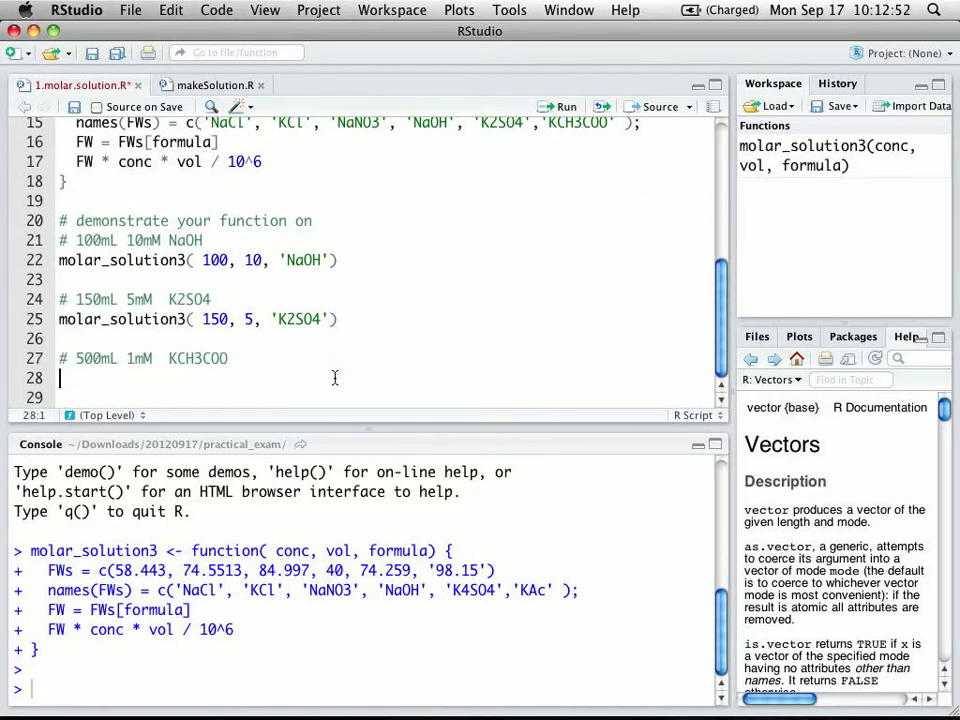
- Add a third demo call based on the NaOH call, changing its arguments to 500 and 1
{"action": "type", "text": "molar_solution3( 100, 10, 'NaOH')"}
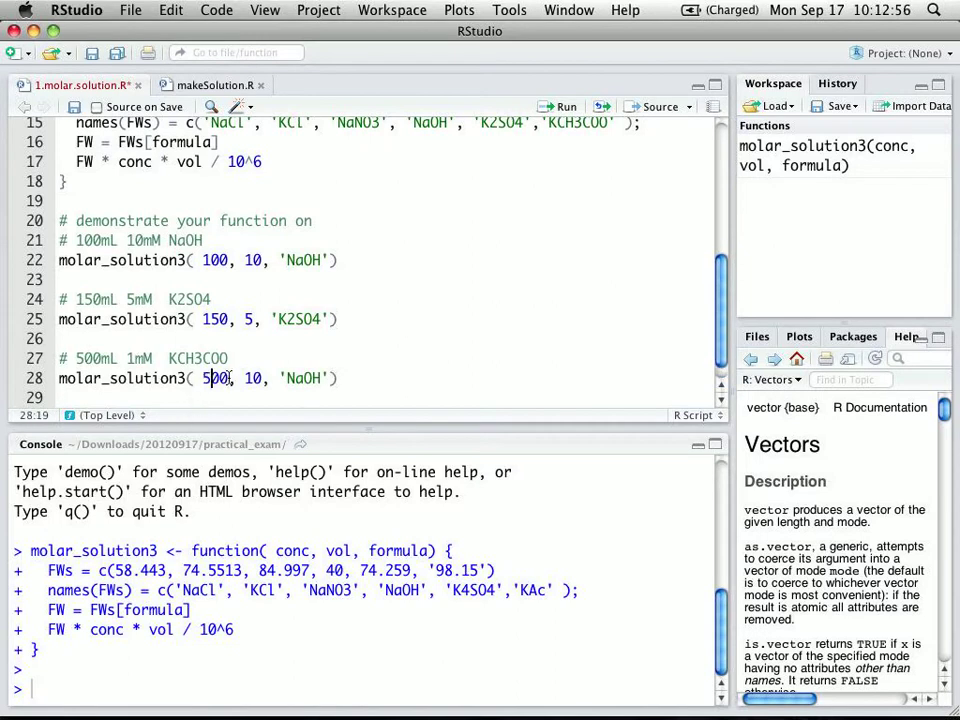
{"action": "type", "text": "1"}
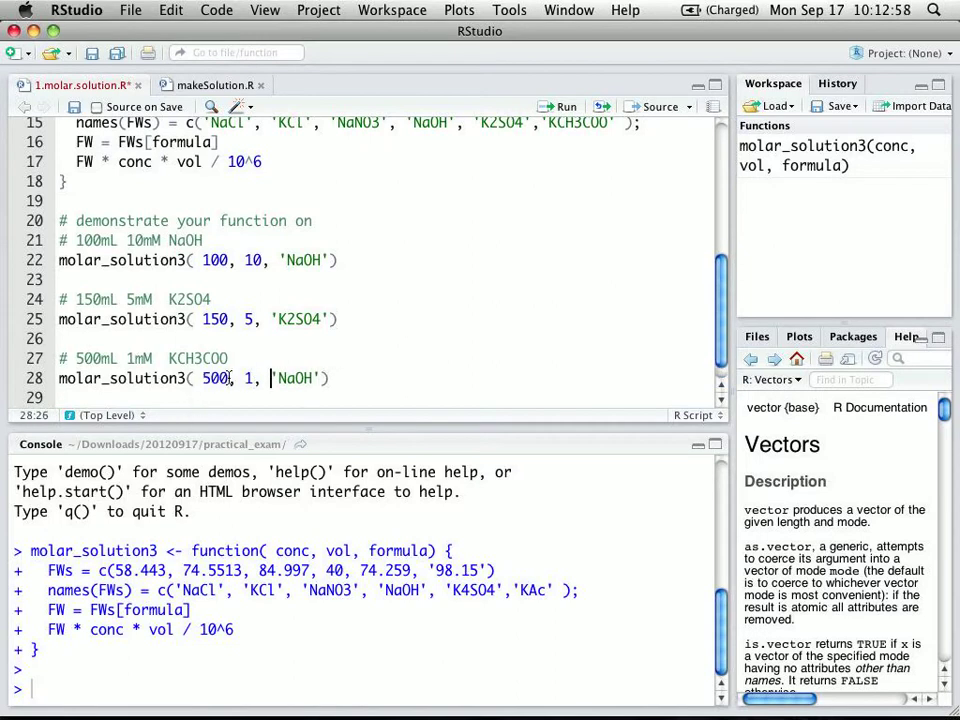
{"action": "type", "text": "KCl"}
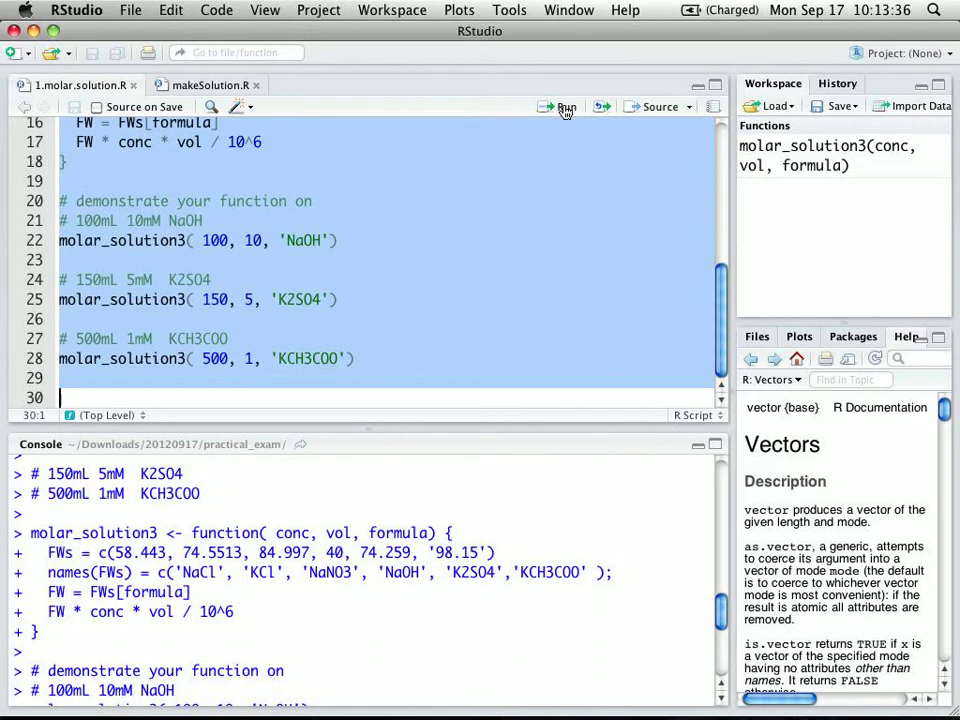
- Run the whole script so the console prints the gram amounts for each demo call
{"action": "left_click", "coordinate": [563, 107]}
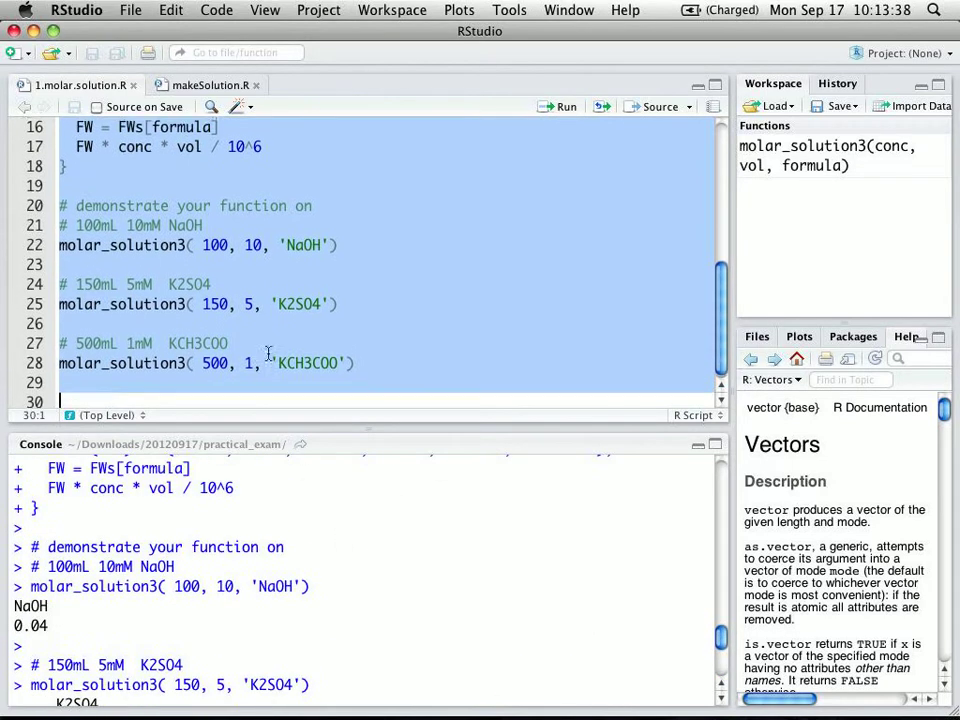